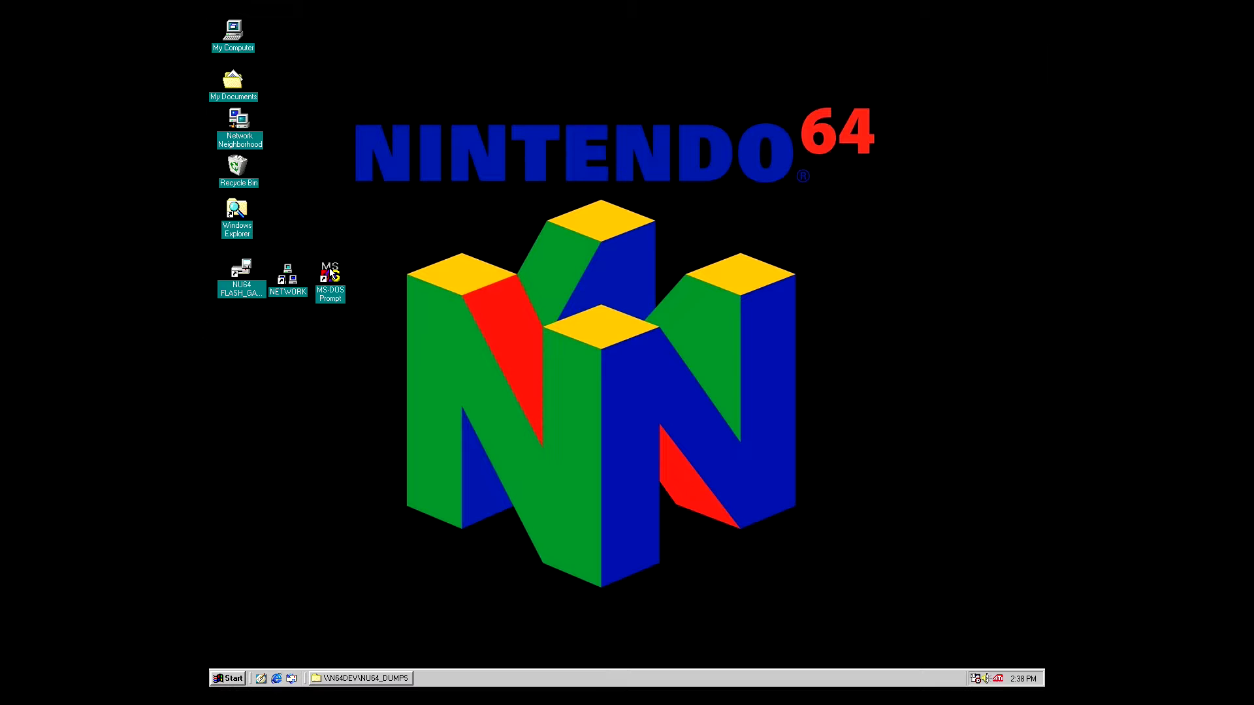
Launch the MS-DOS Prompt from the Windows 98 desktop
double_click(329, 282)
type("isf -")
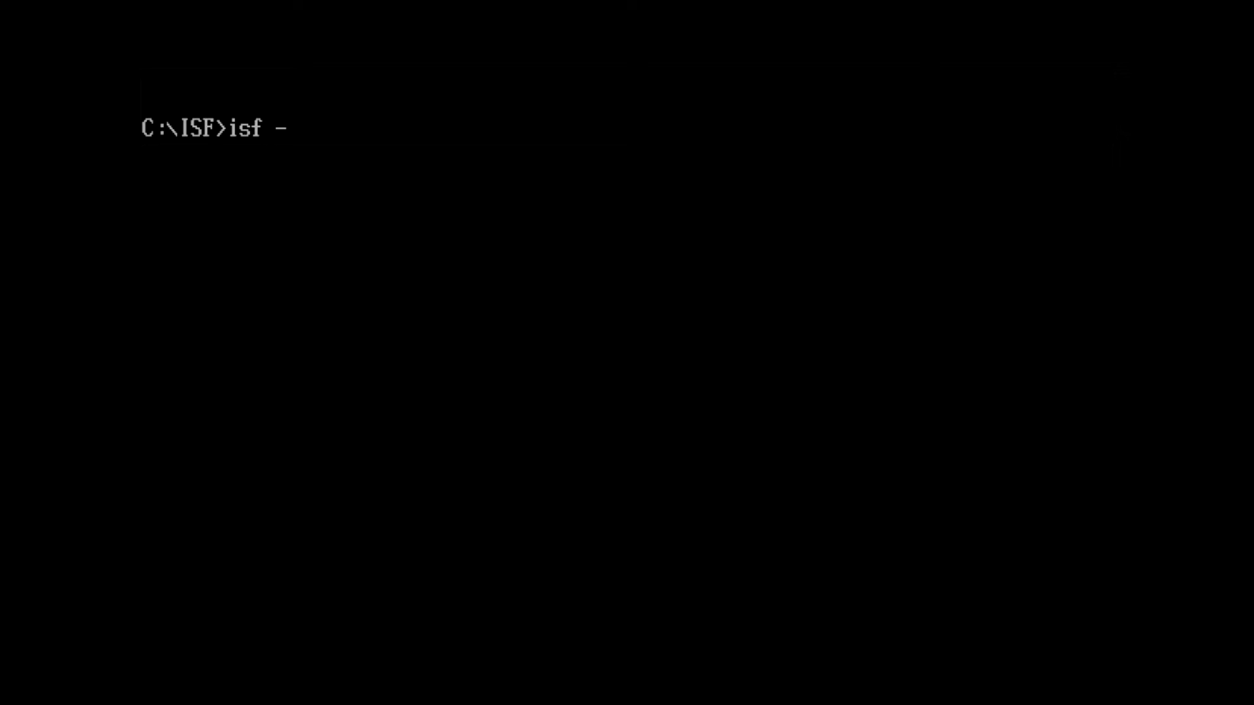
Enter 'isf -s256 -rc:\isf\Dumps\IPL_TEST.bin' to read a 256 Mbit cassette into IPL_TEST.bin
type("s")
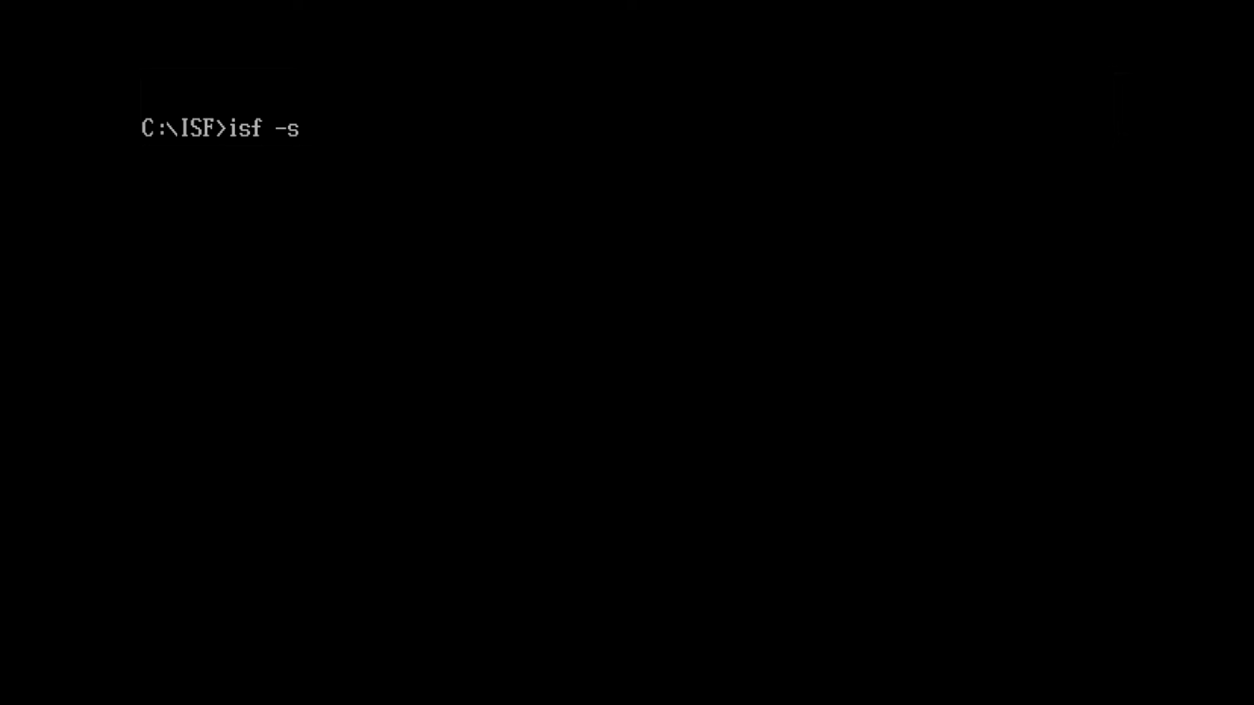
type("256")
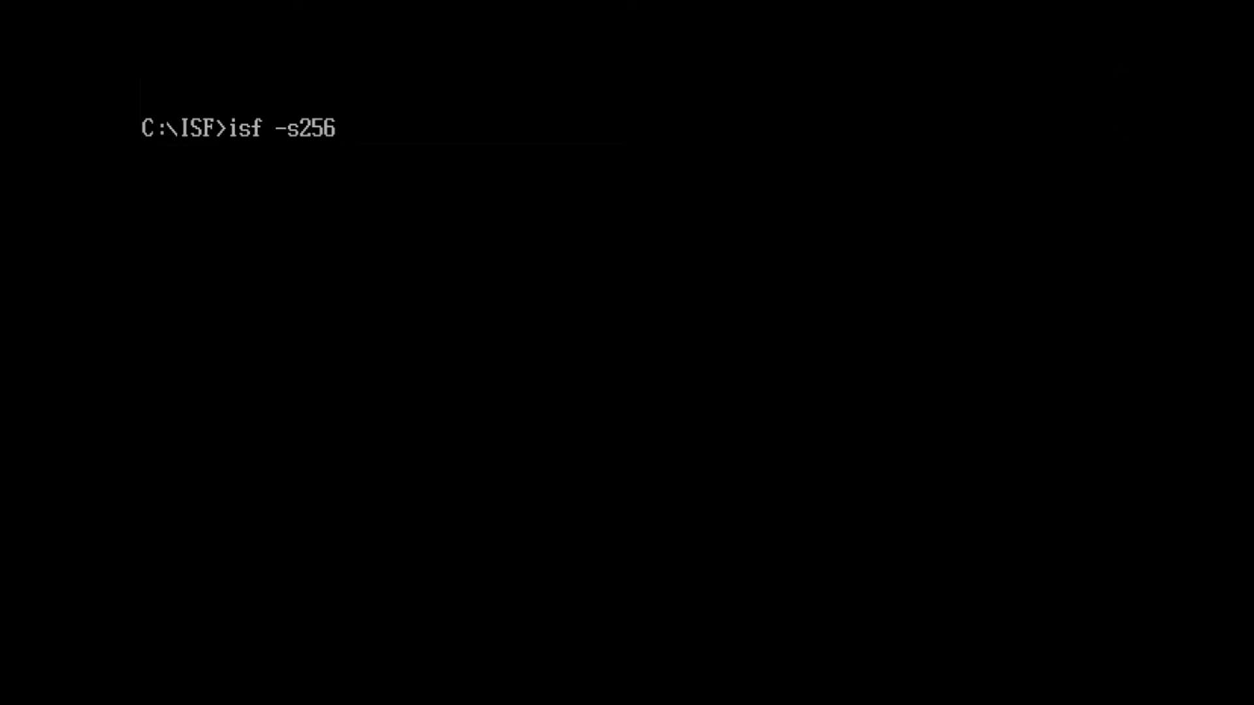
type("-r")
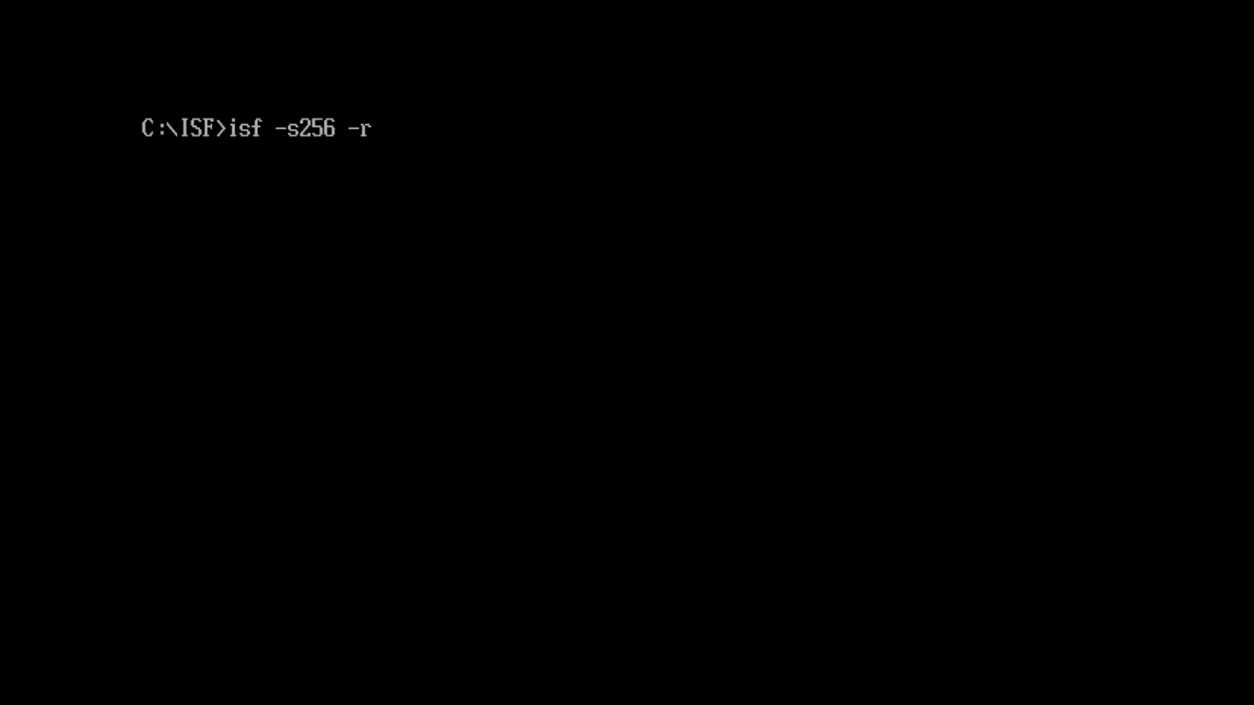
type("c:")
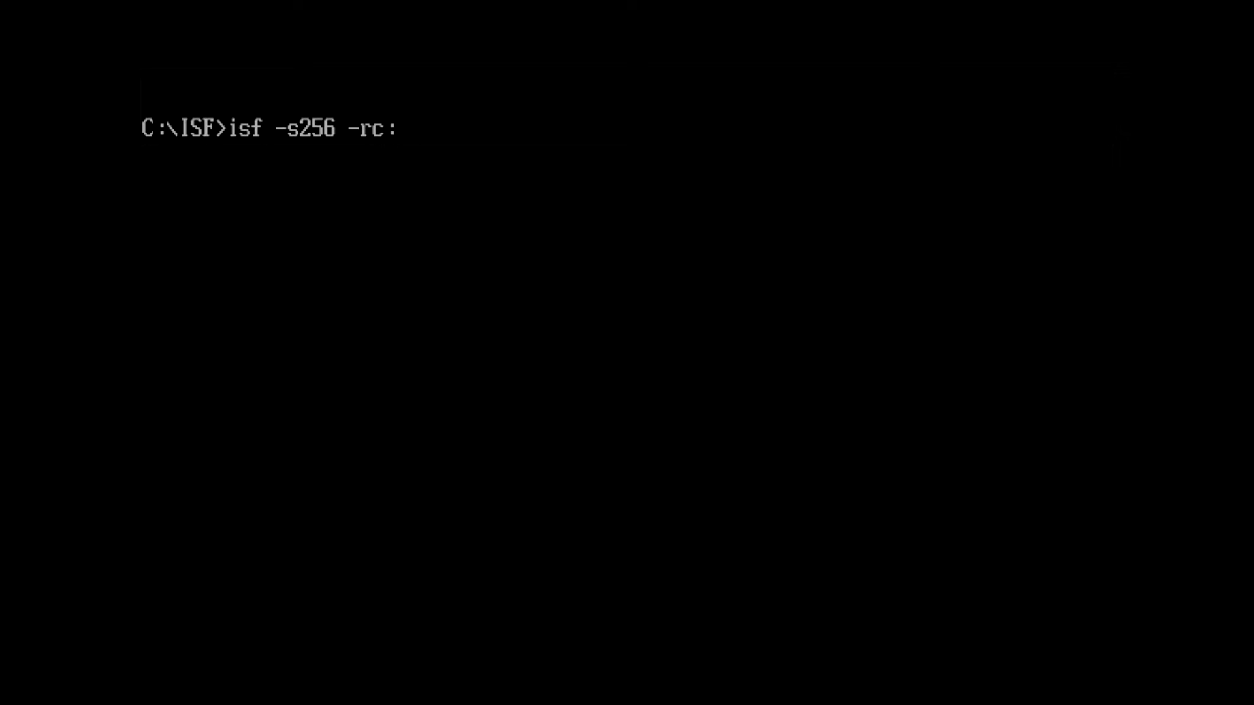
type("\\isf\\")
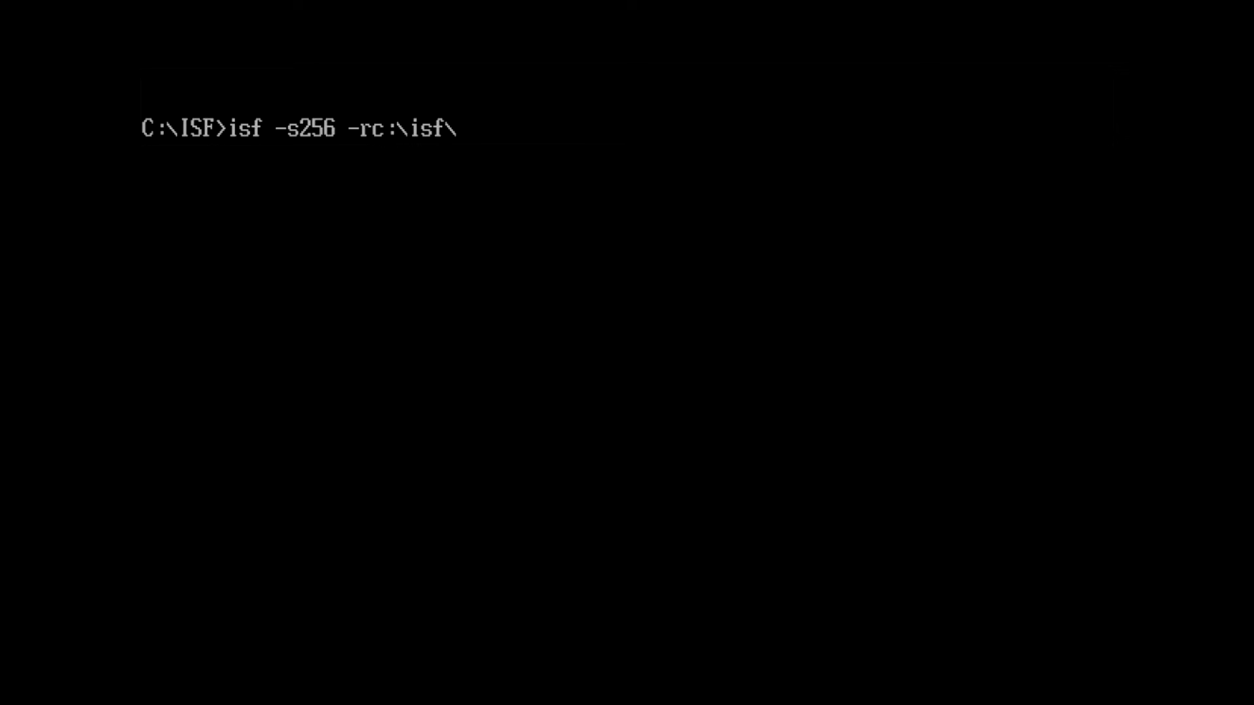
type("Dumps")
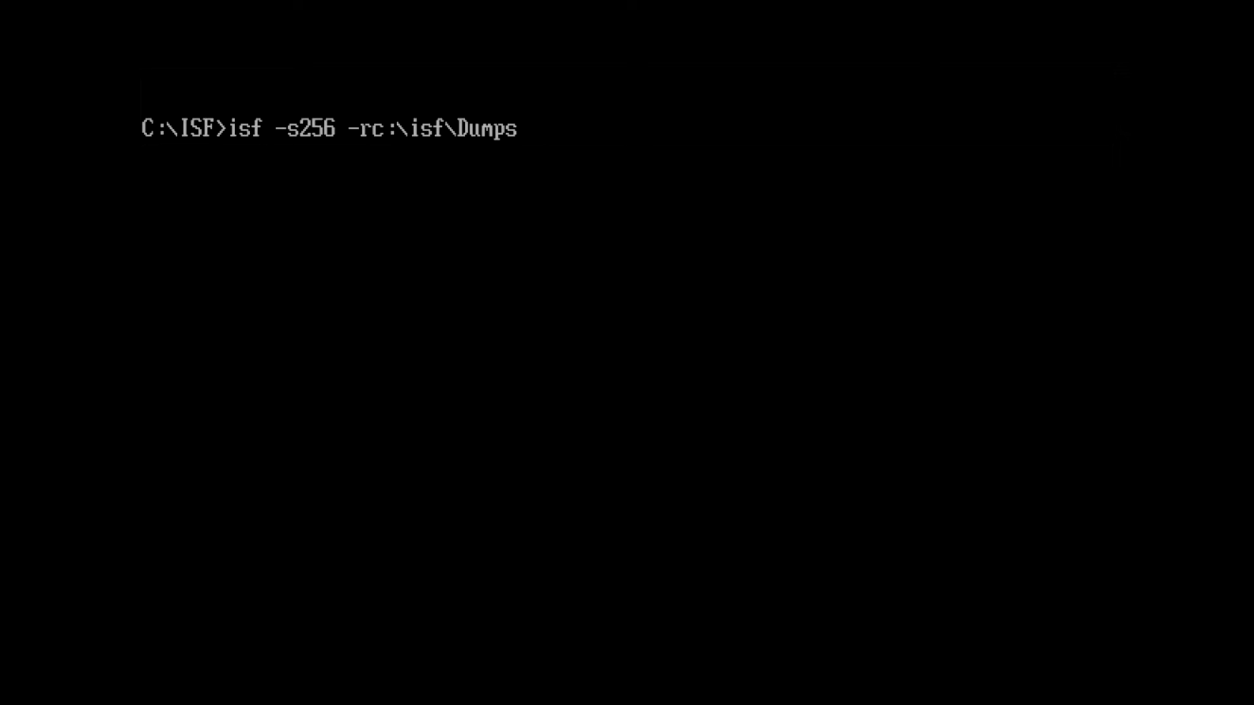
type("\\")
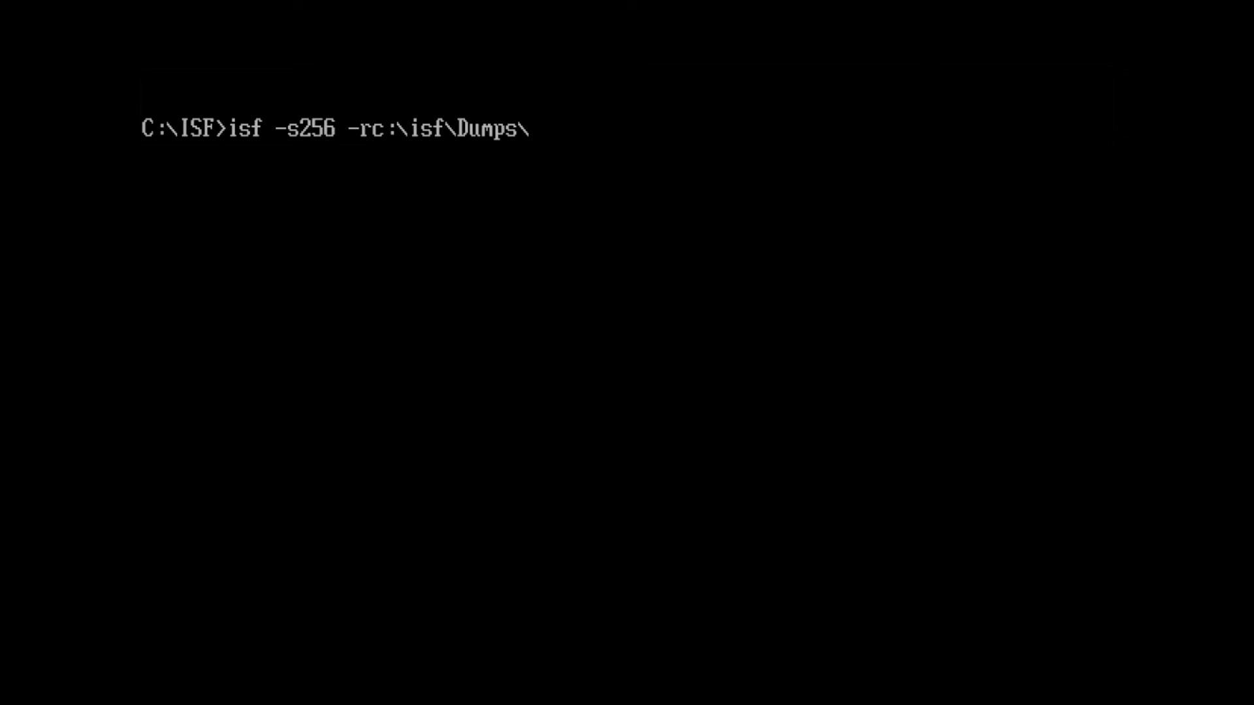
type("IP")
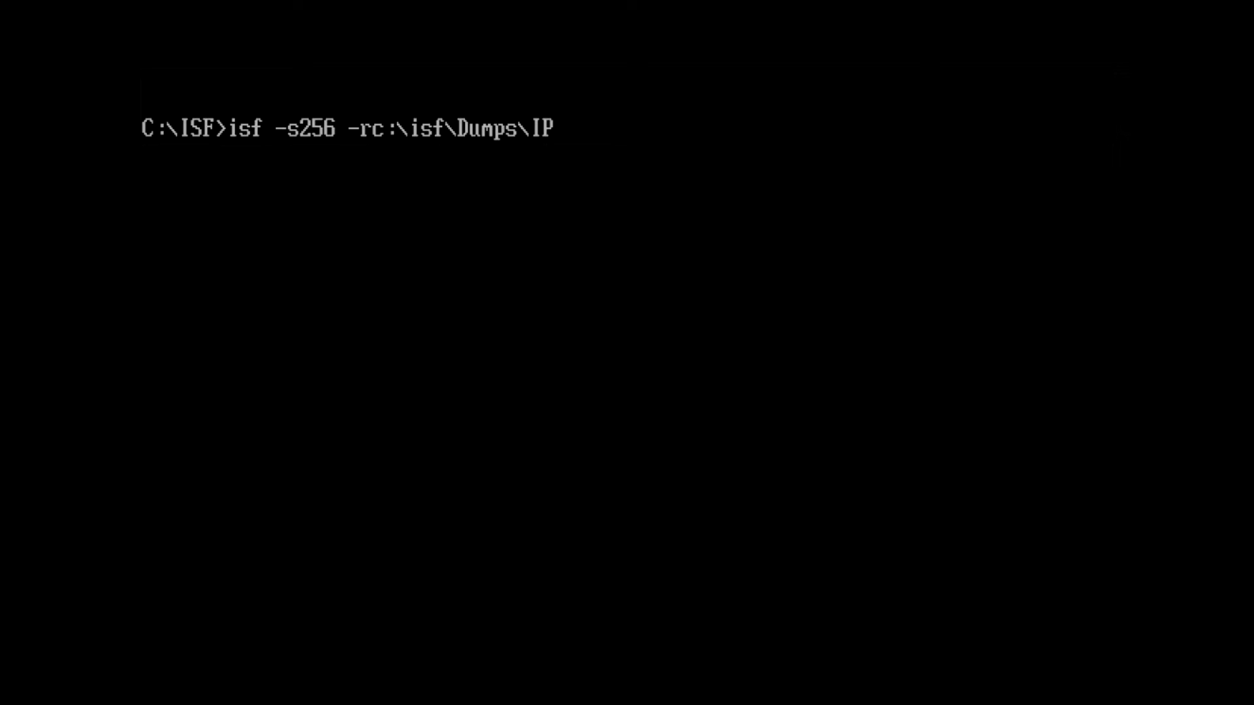
type("L_TE")
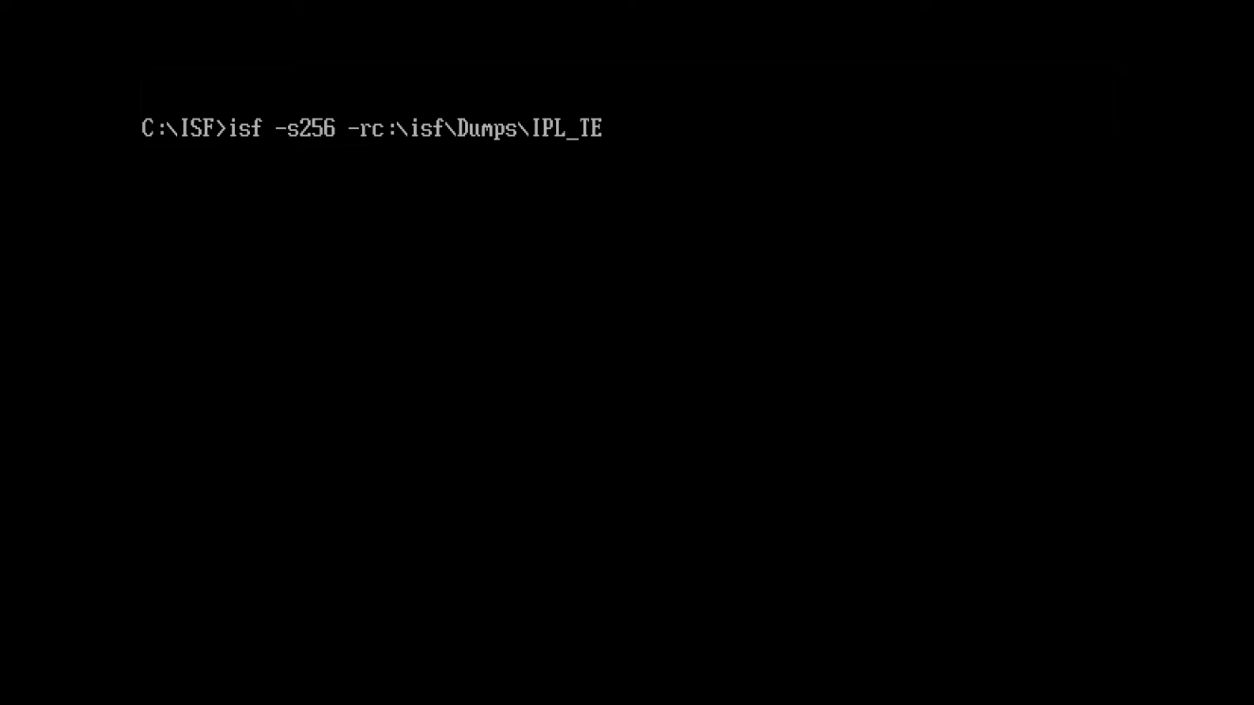
type("ST")
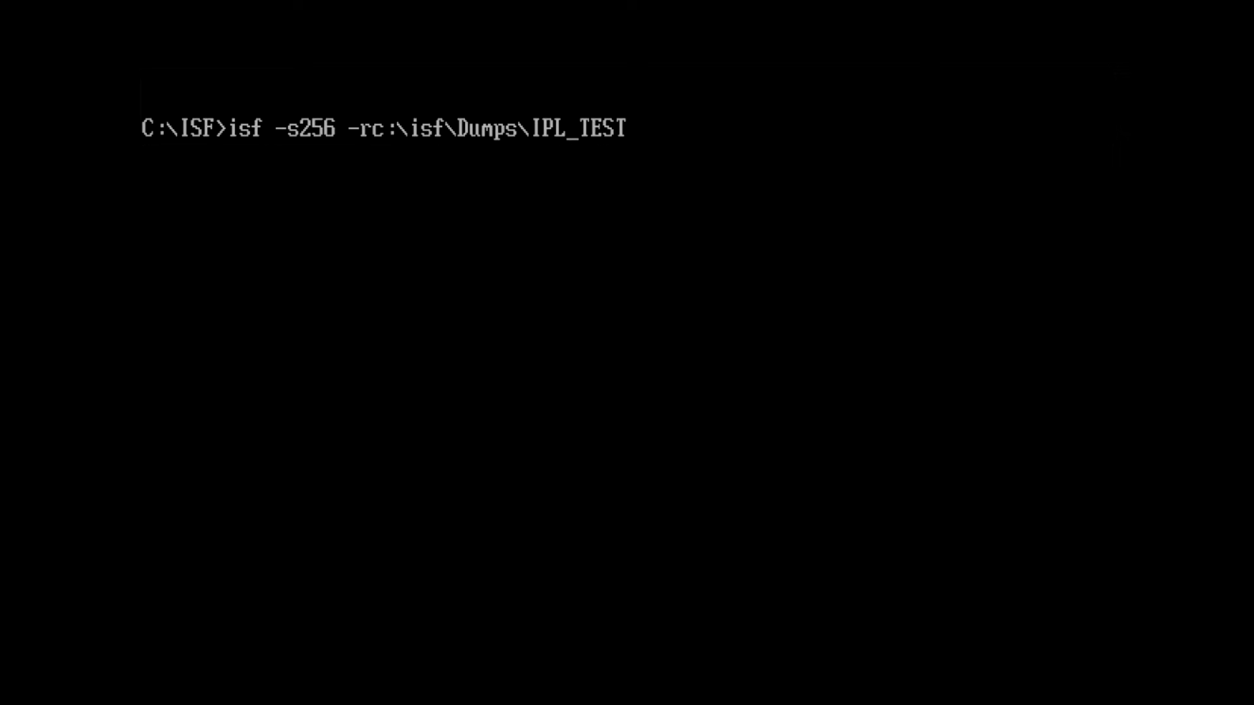
type(".bin")
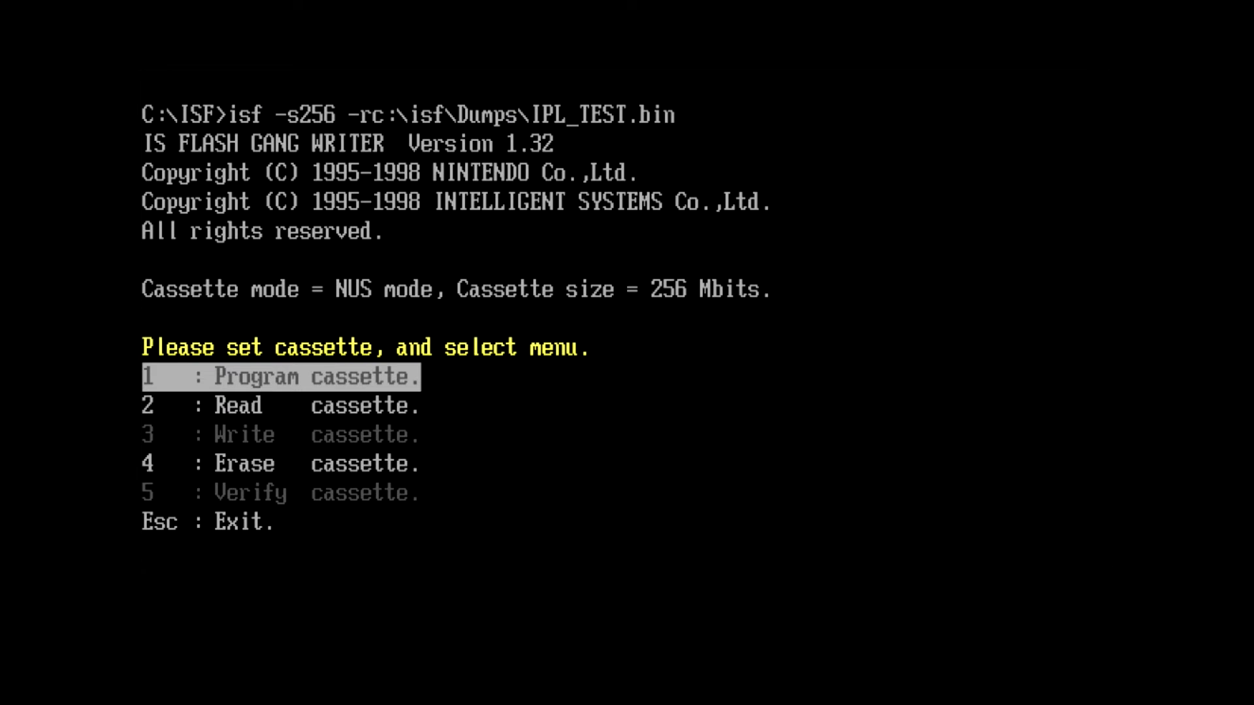
Select '2 : Read cassette' in the 256 Mbit NUS-mode cassette menu
key("Down")
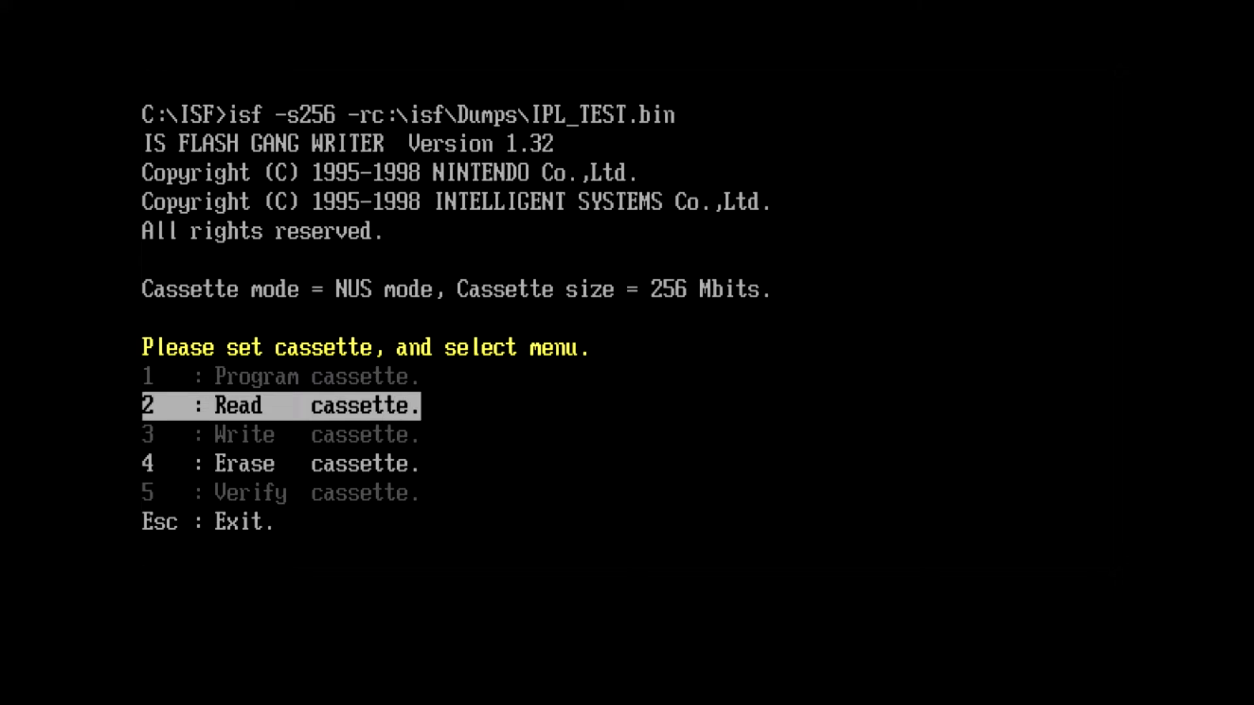